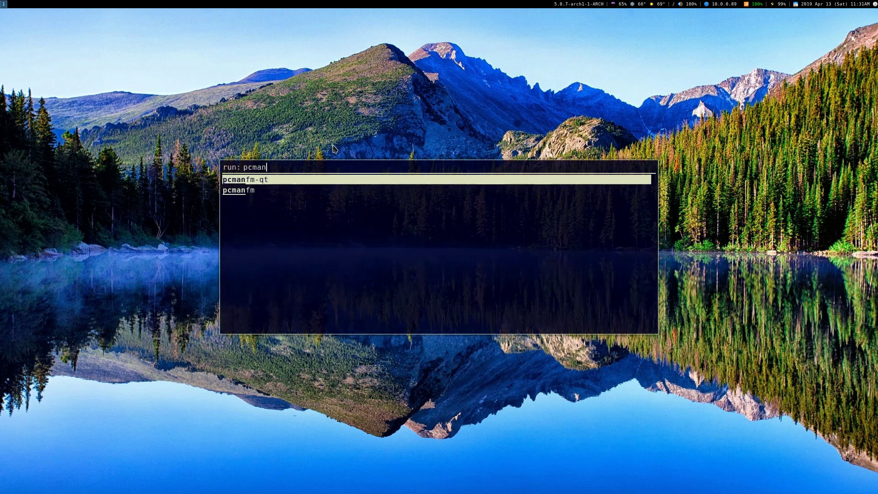
Bring up a kitty terminal on the i3 desktop showing the neofetch system summary.
type("fm")
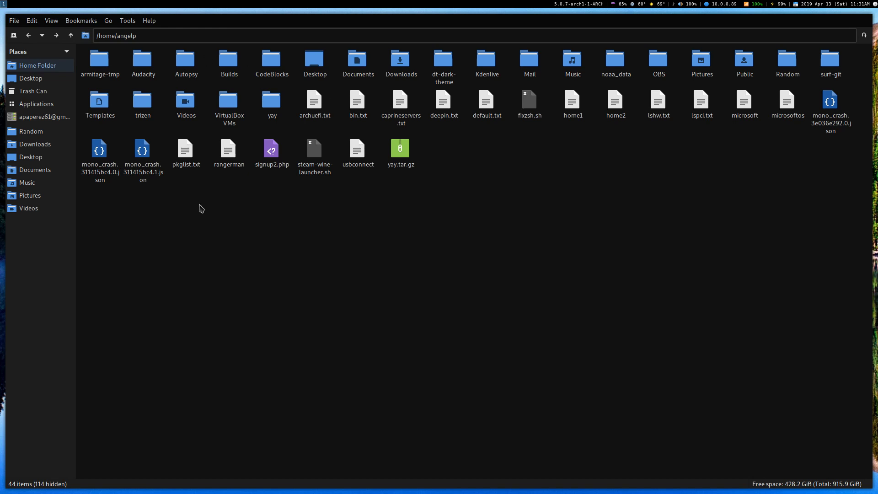
left_click(108, 21)
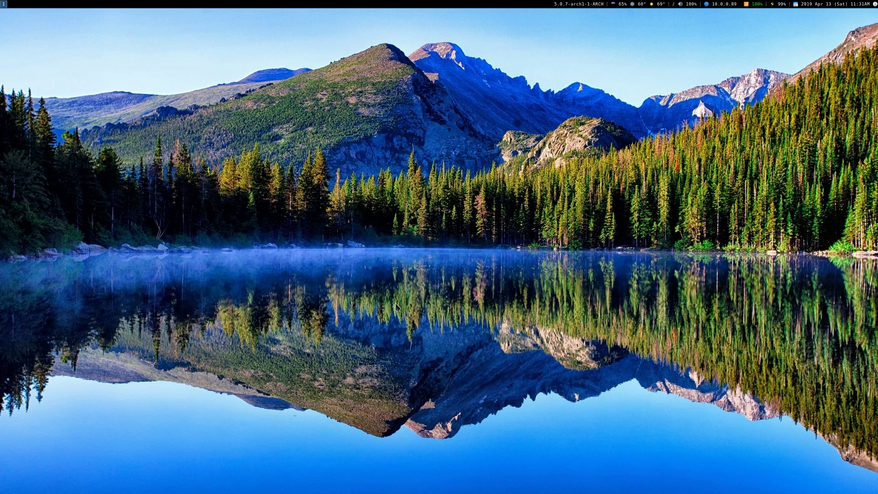
mouse_move(401, 295)
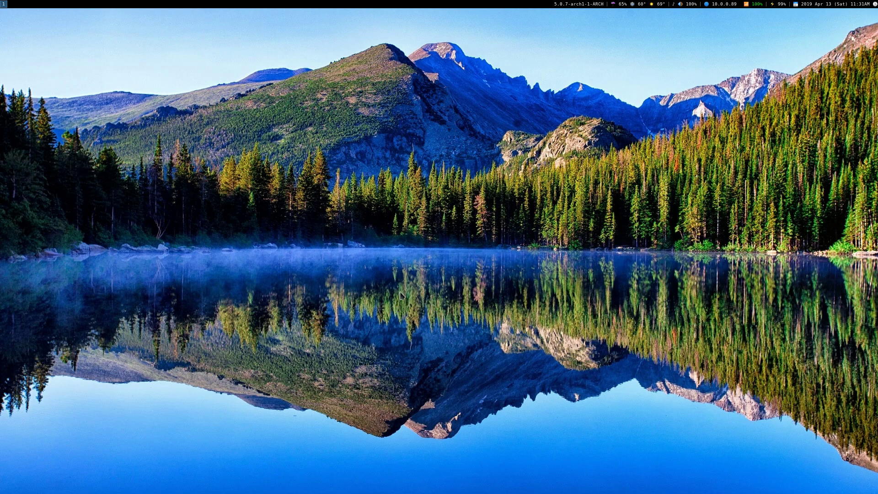
mouse_move(394, 304)
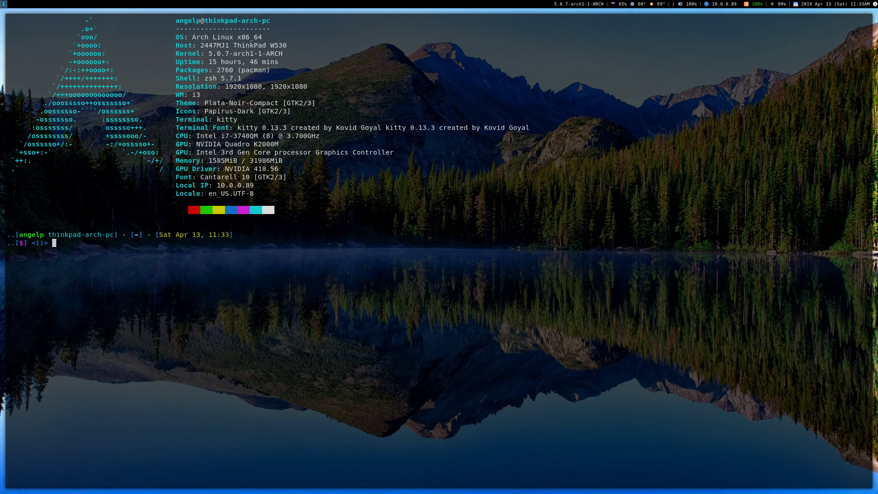
Discard the half-typed pacman -S and the mistaken 'apt install ranger' commands.
type("pacman -S")
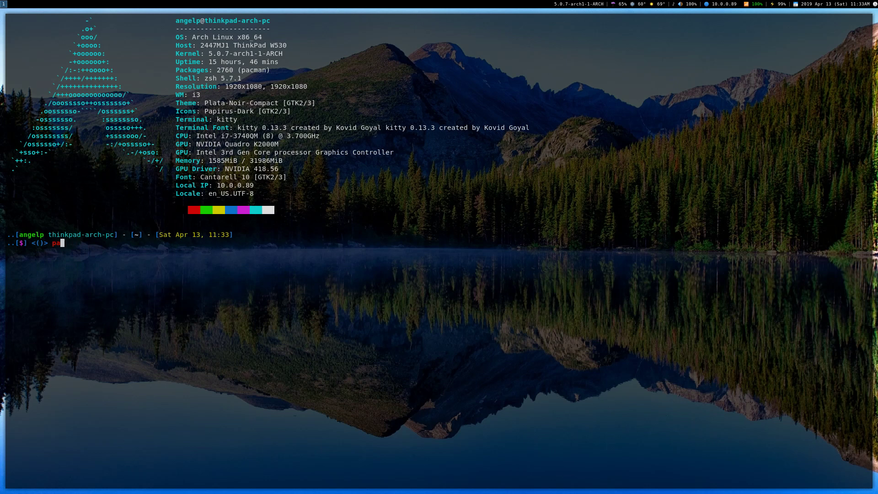
key("BackSpace")
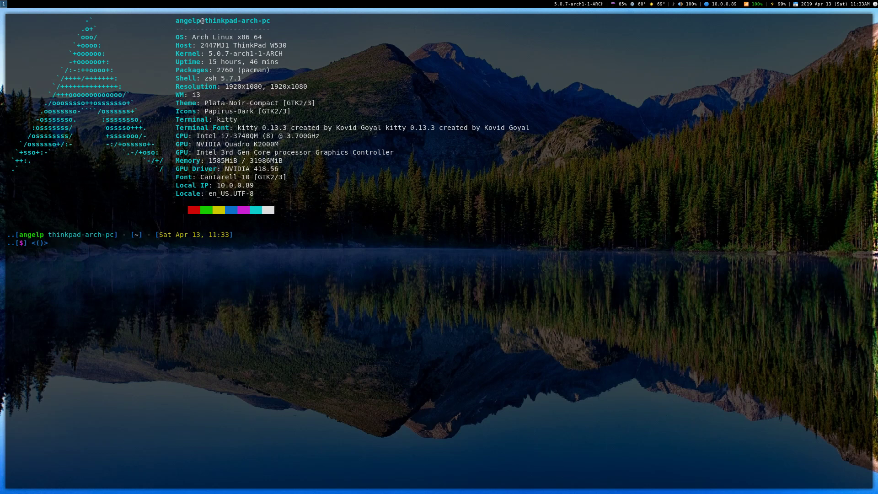
type("apt")
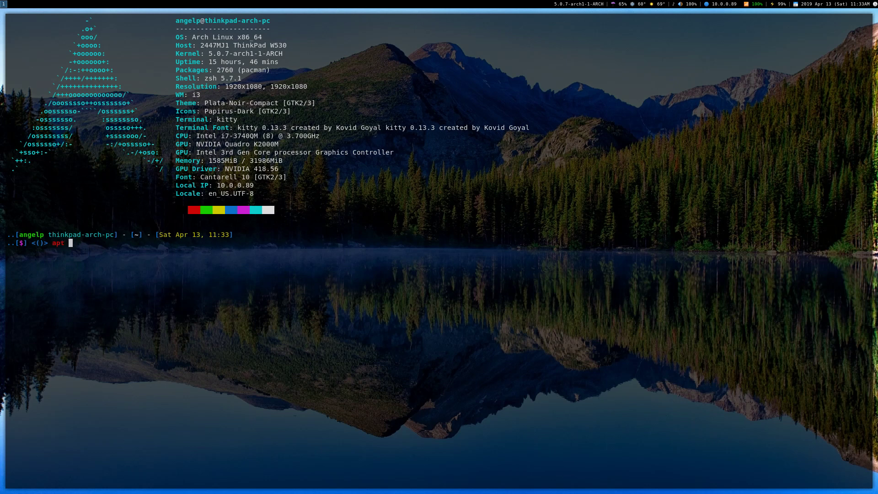
type("install")
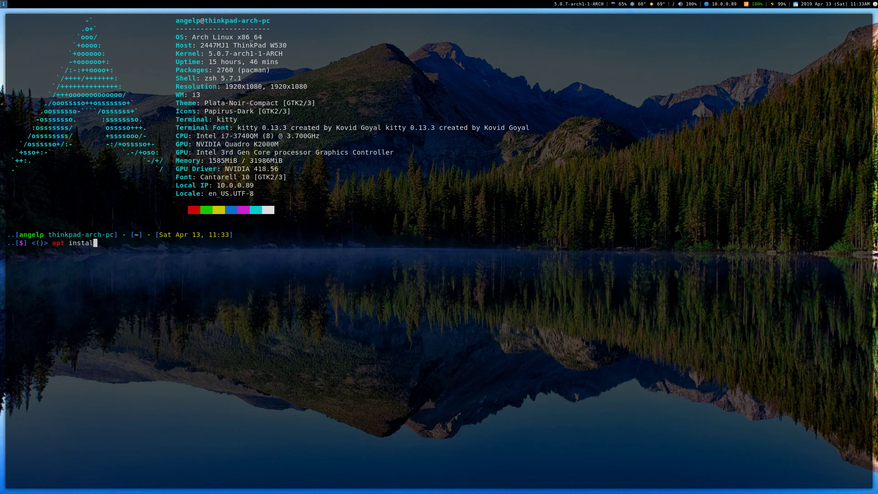
type("ranger")
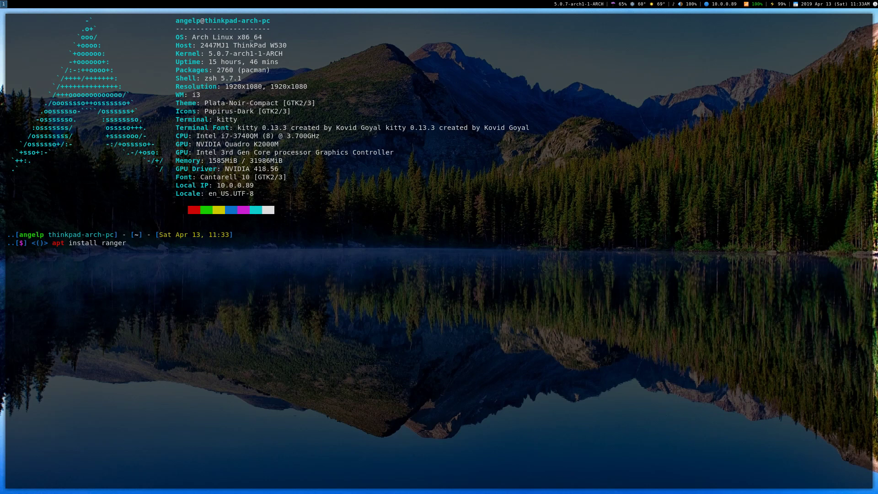
key("BackSpace")
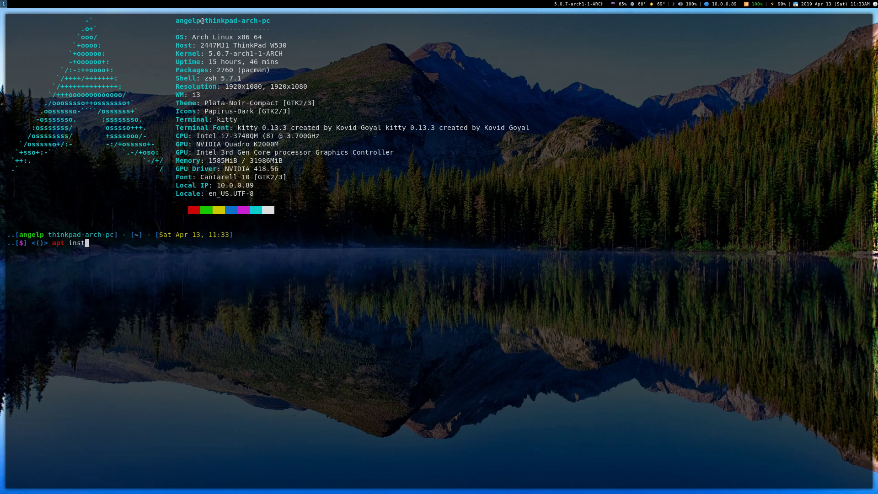
Compose a pacman -Si package-information query for ranger at the prompt.
type("pacman -")
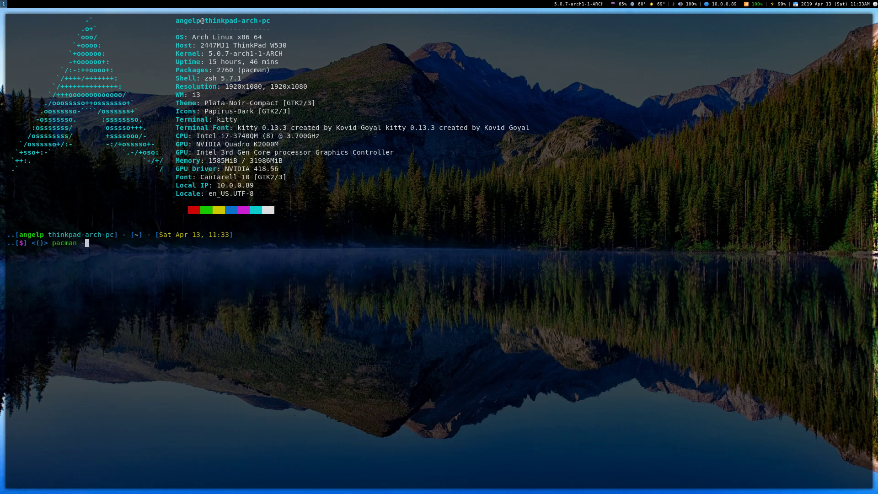
type("S")
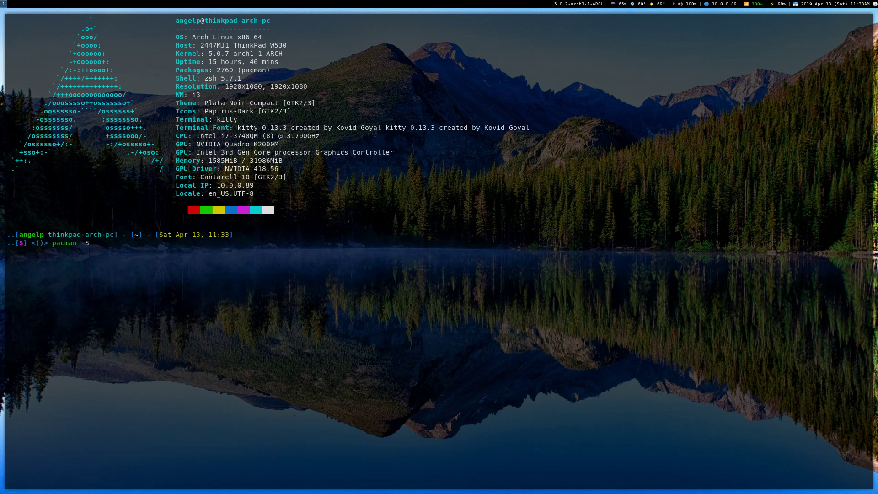
type("ranger")
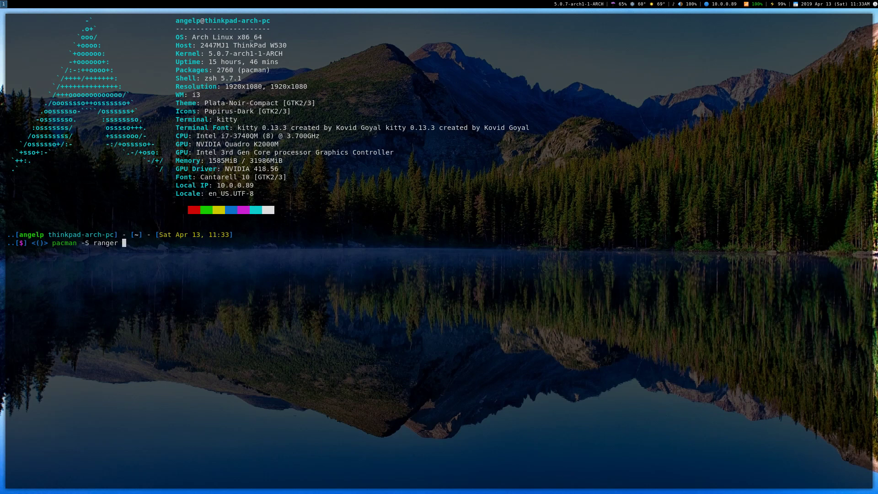
key("BackSpace")
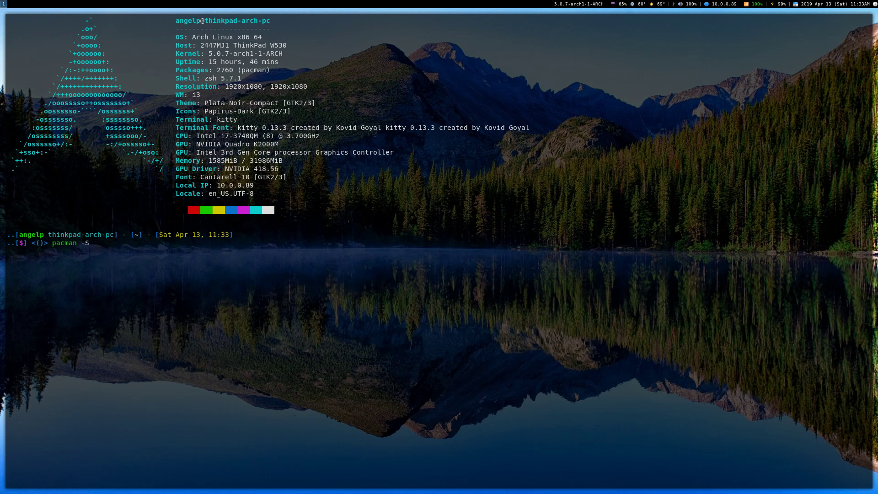
type("i rf")
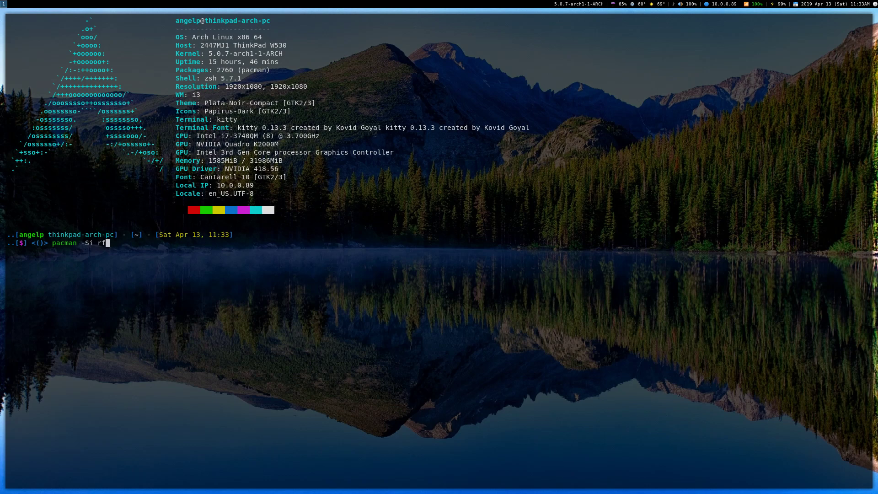
Run the pacman info lookup for ranger, then clear the screen ready to launch it.
key("BackSpace")
type("anger")
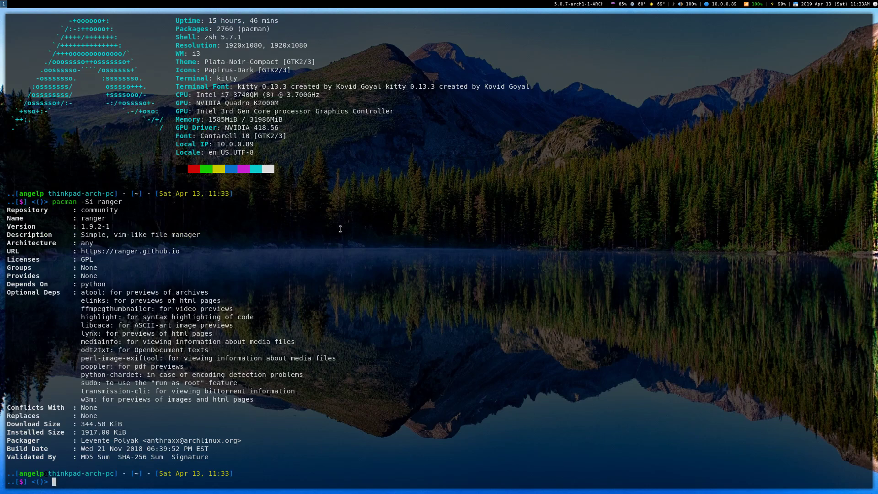
mouse_move(213, 289)
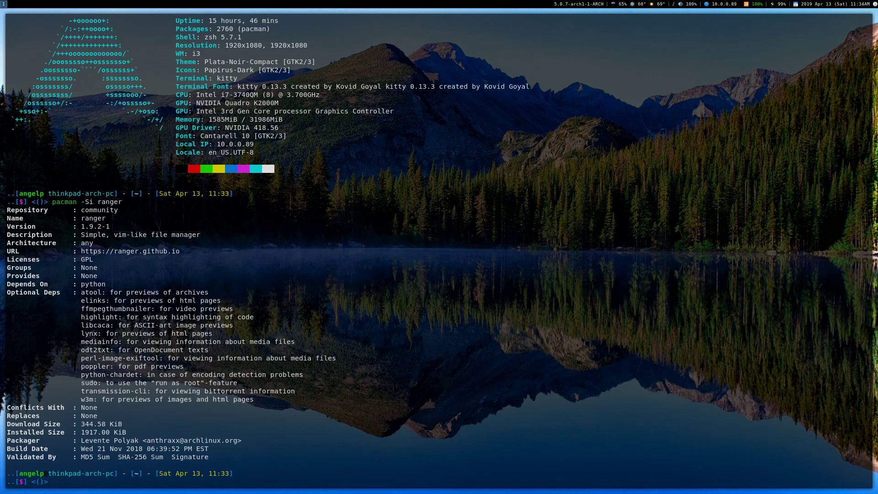
type("clear")
type("ranger")
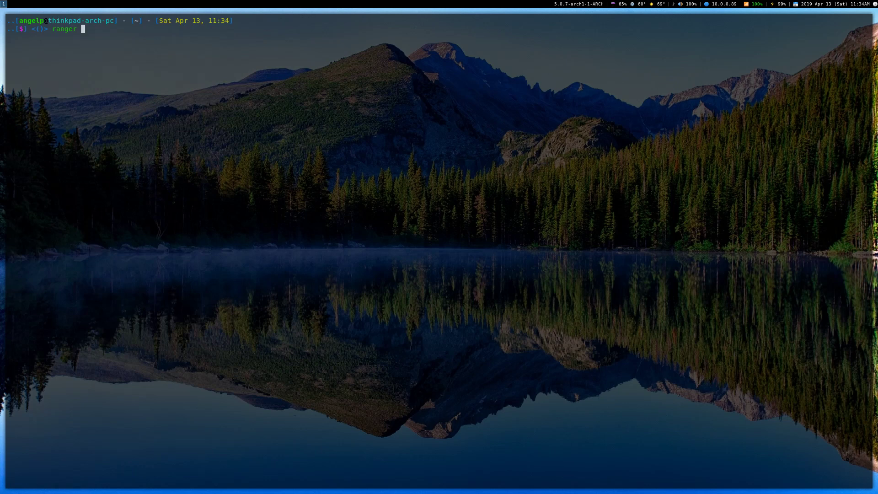
Launch ranger and preview dt-dark-theme and Desktop, then move up to the top-level listing.
key("Return")
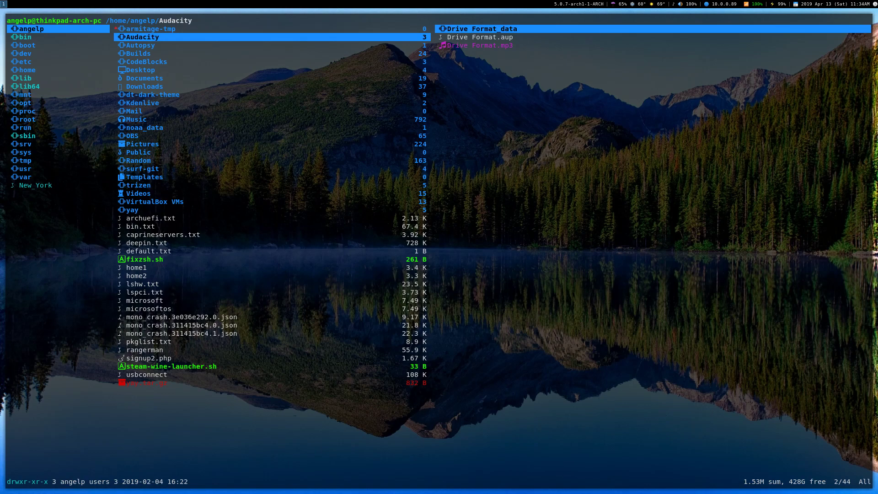
left_click(146, 62)
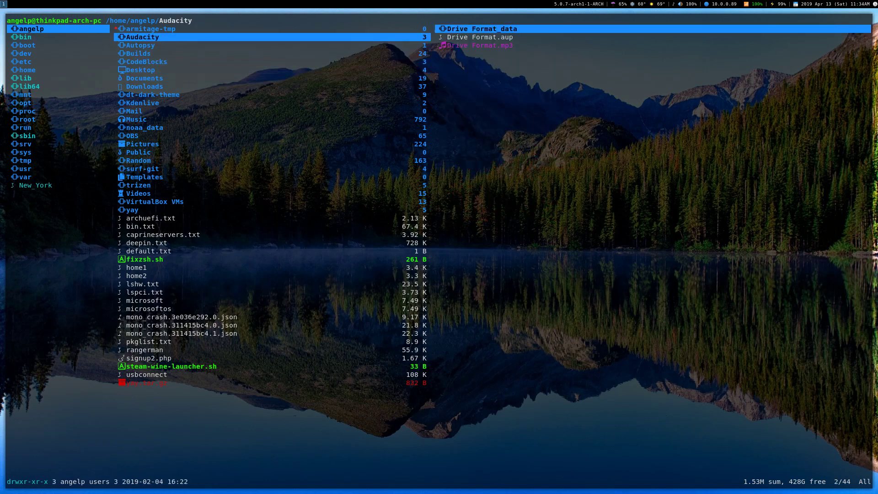
left_click(146, 61)
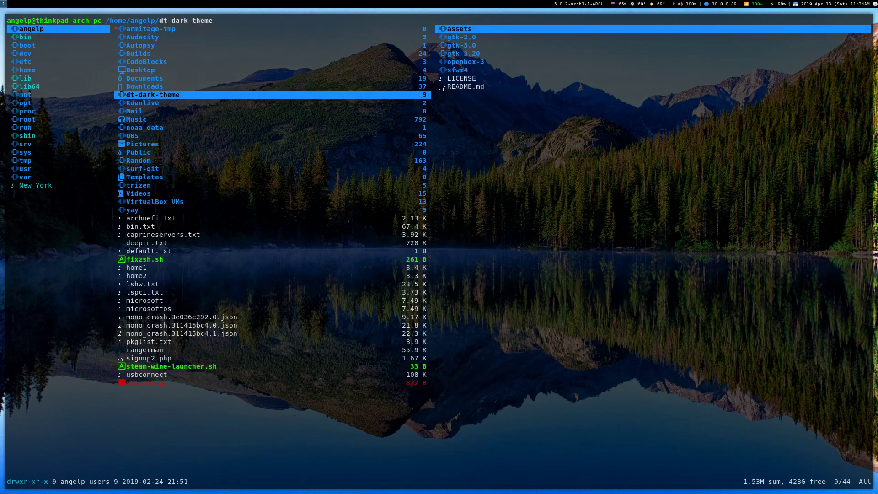
left_click(140, 70)
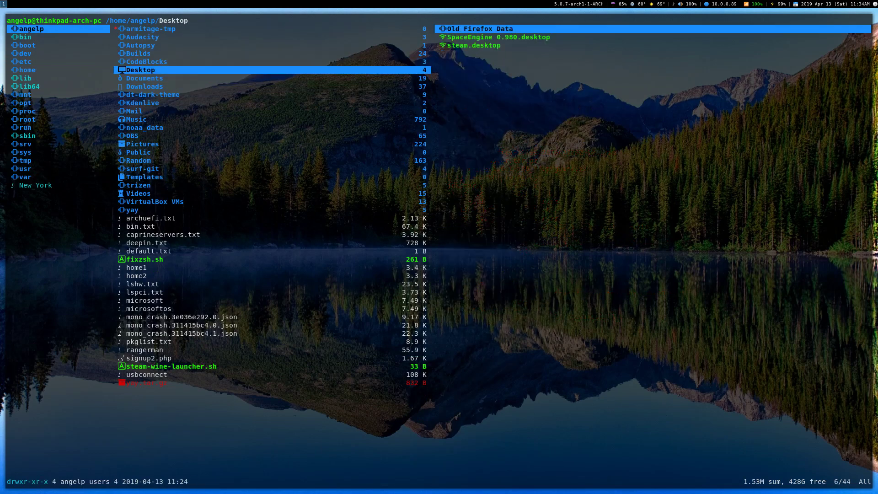
left_click(143, 77)
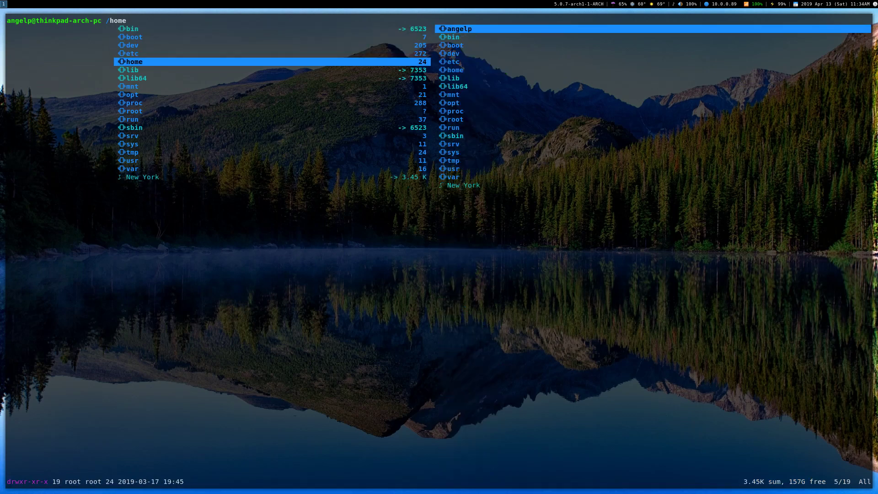
Go back into the angelp home folder from the top-level listing.
left_click(133, 110)
type("show_hi")
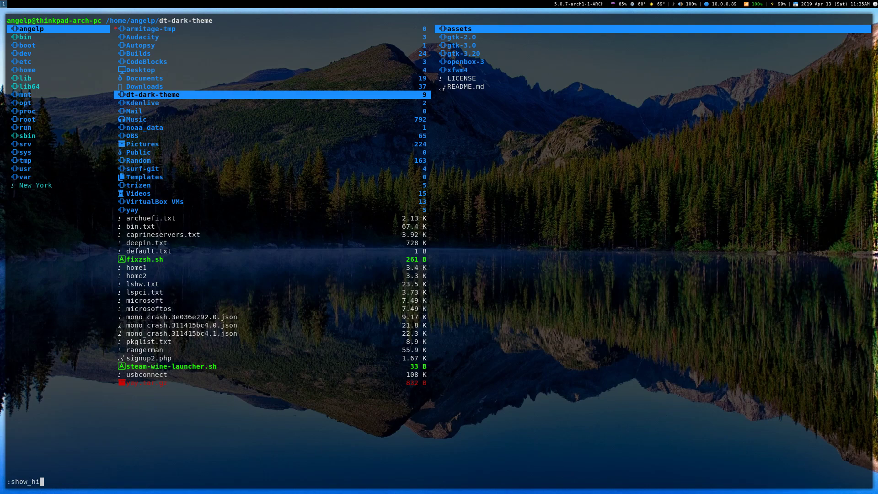
Enable show_hidden so dot-folders appear, then preview .wttr and .purple.
type("se")
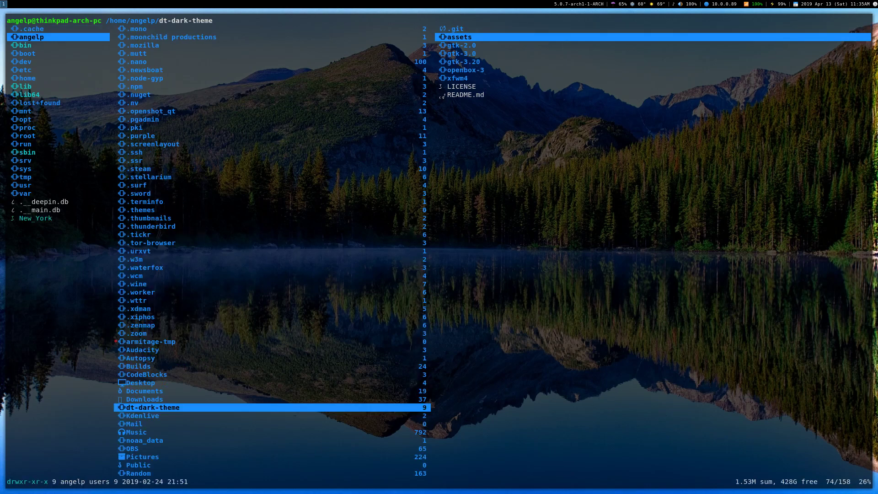
left_click(137, 333)
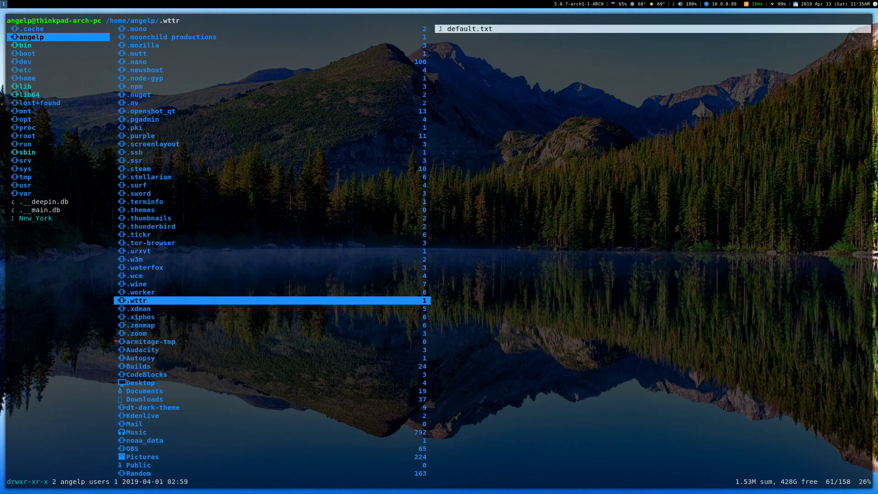
left_click(143, 135)
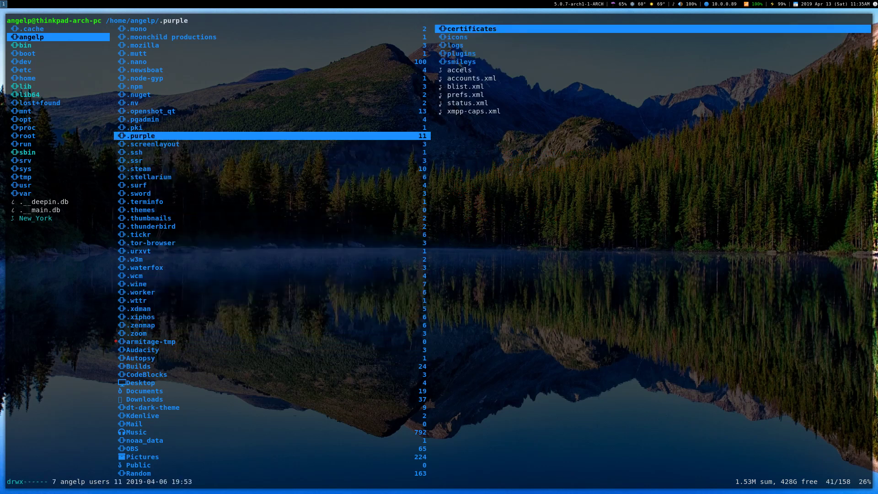
Peek at .steam, enter .config, read the i3 config file and return to i3's file listing.
left_click(138, 168)
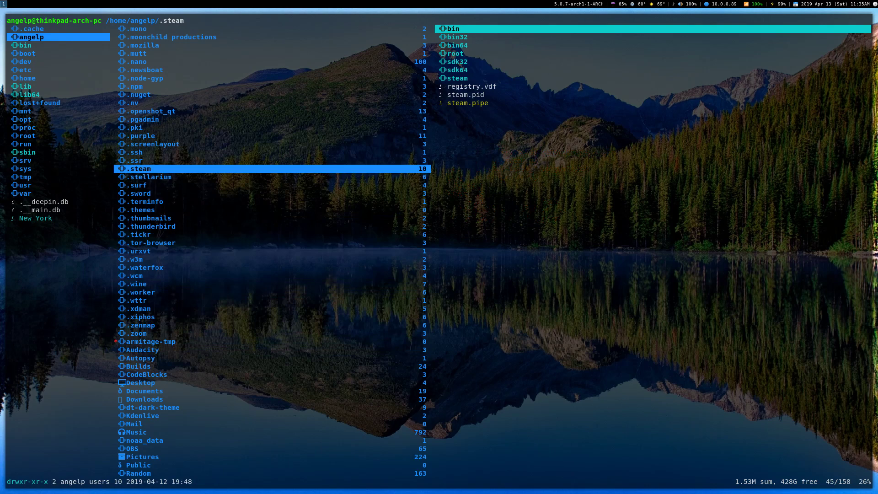
left_click(142, 94)
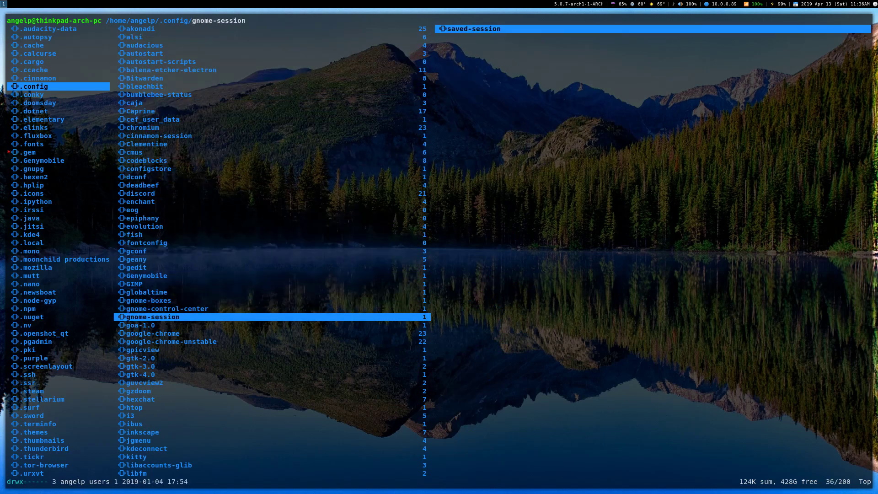
left_click(135, 408)
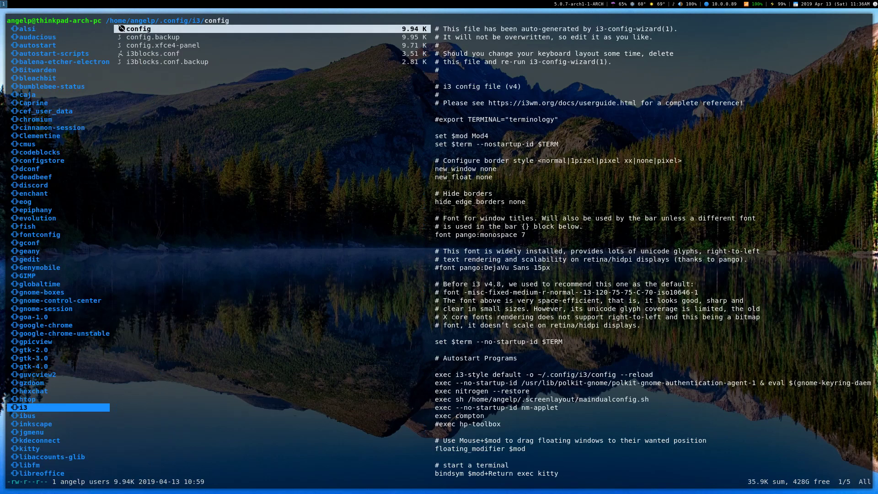
left_click(168, 61)
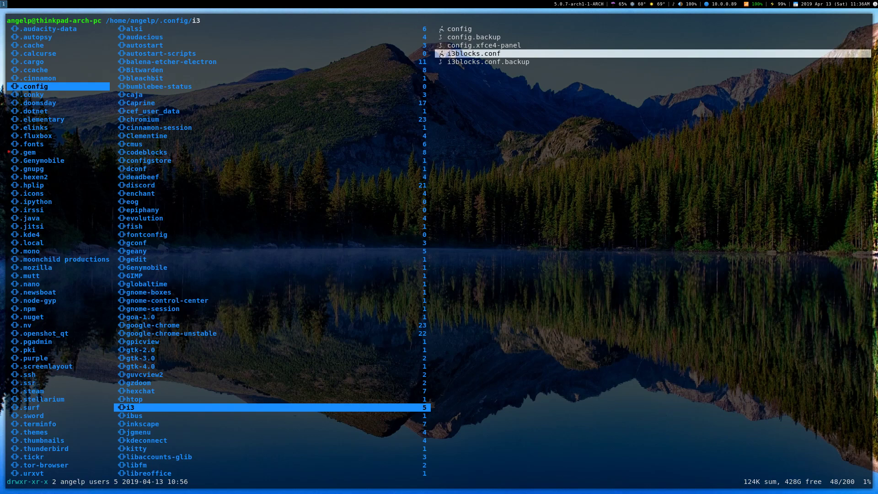
Yank the i3 folder, preview steam.desktop on the Desktop, and paste the copy there.
key("y")
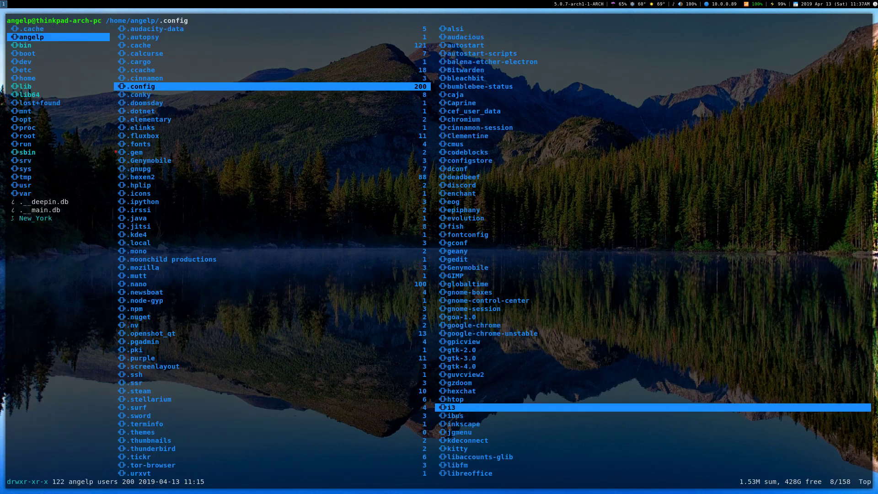
left_click(143, 201)
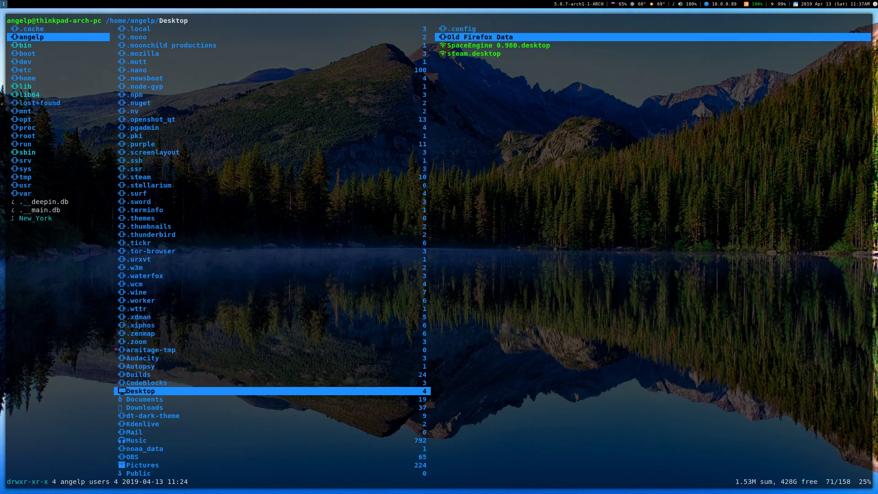
left_click(482, 36)
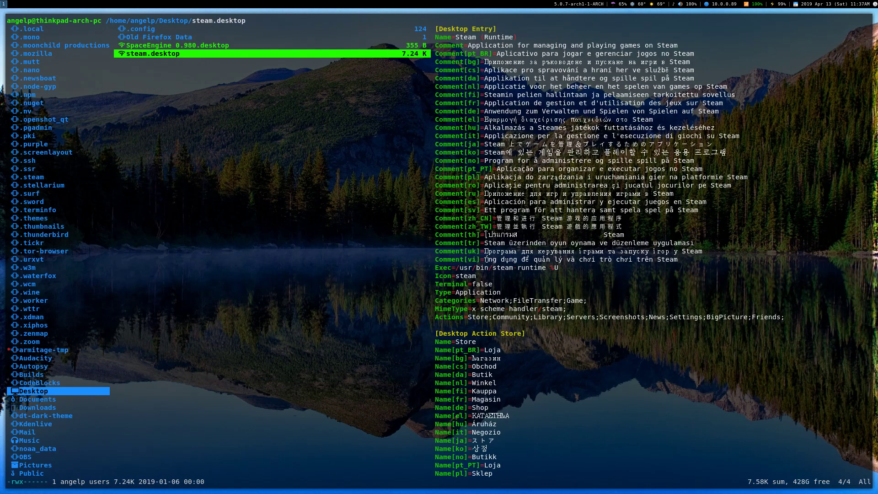
key("p")
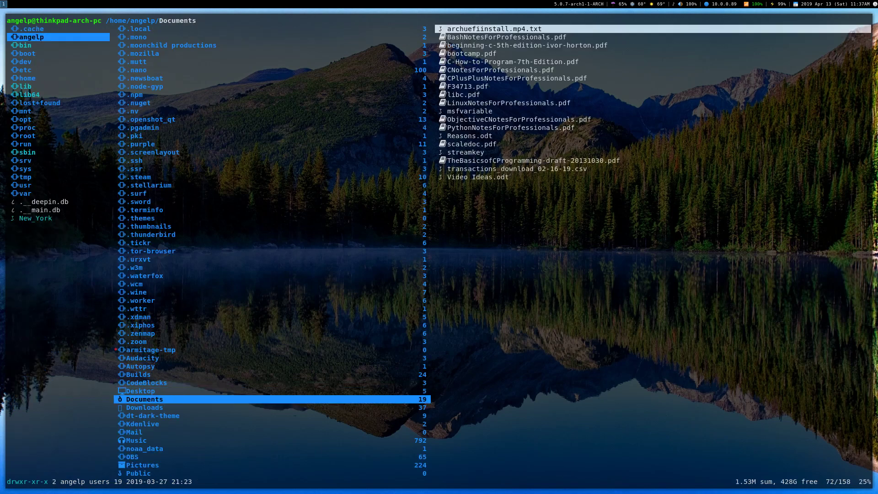
Glance at Music, then jump to the Random folder via :search Random.
left_click(143, 407)
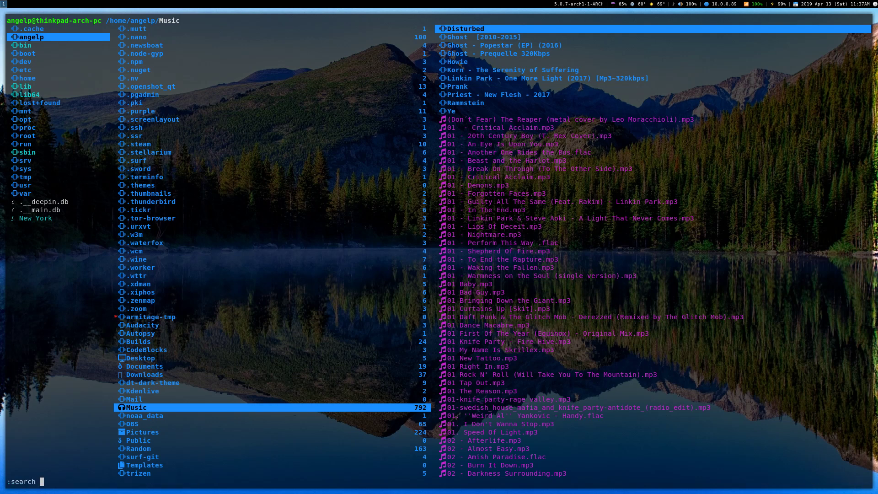
type("Rand")
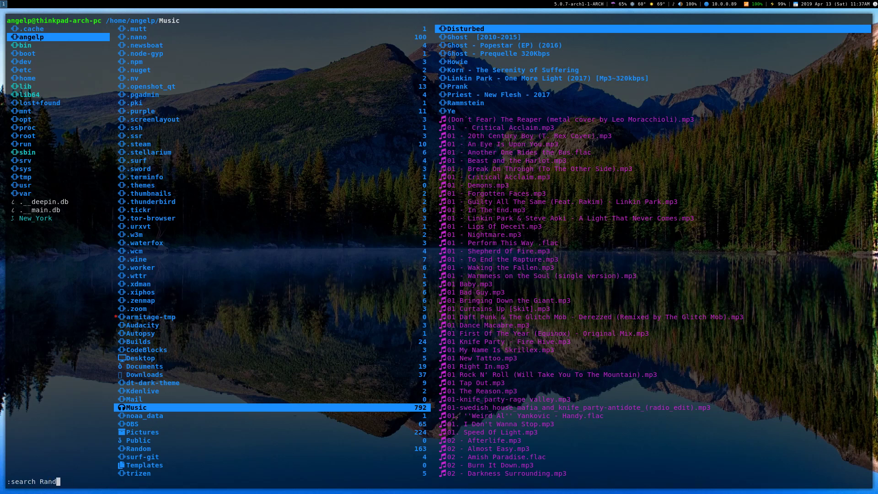
type("om")
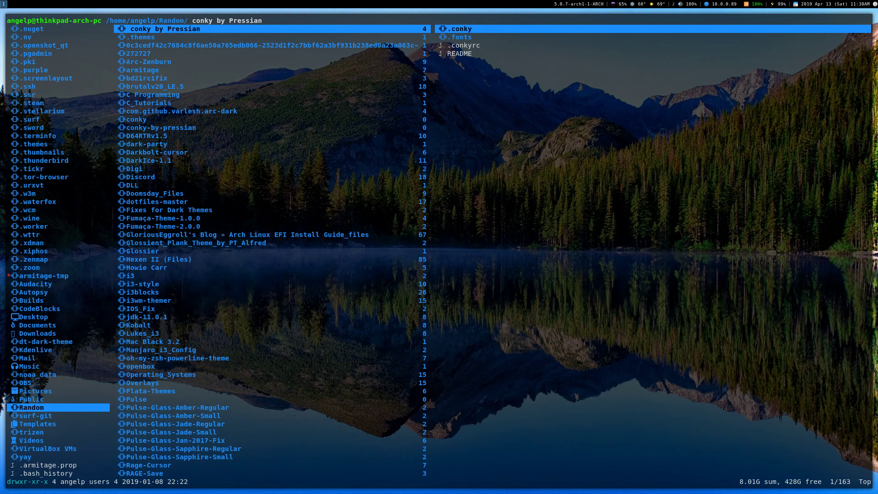
Browse bd21rc1fix and dotfiles-master, then enter Fumaça-Theme-1.0.0's image files.
left_click(153, 77)
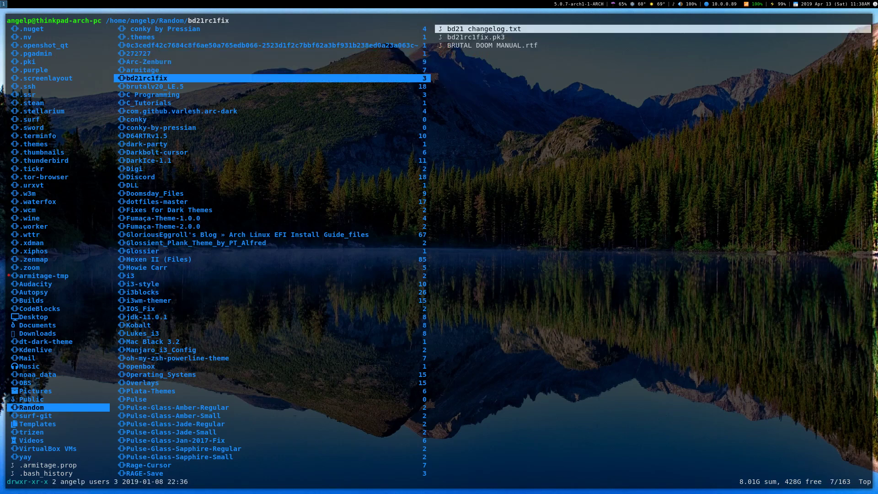
left_click(135, 119)
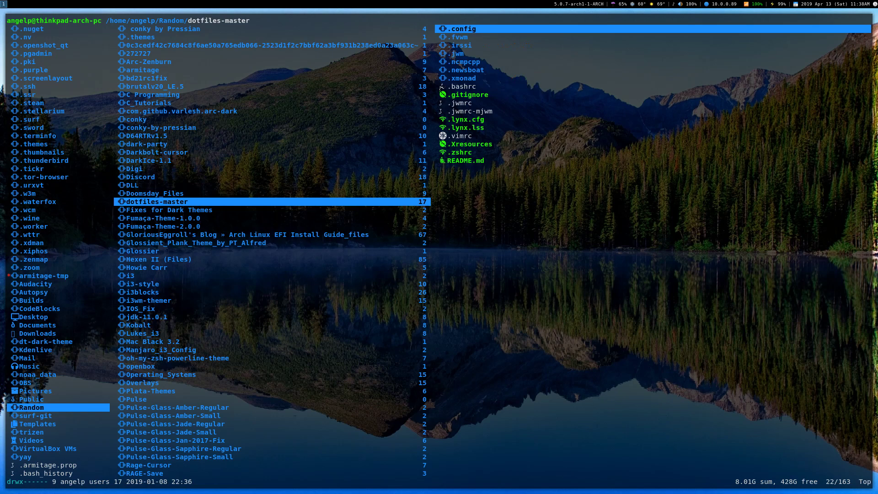
left_click(163, 218)
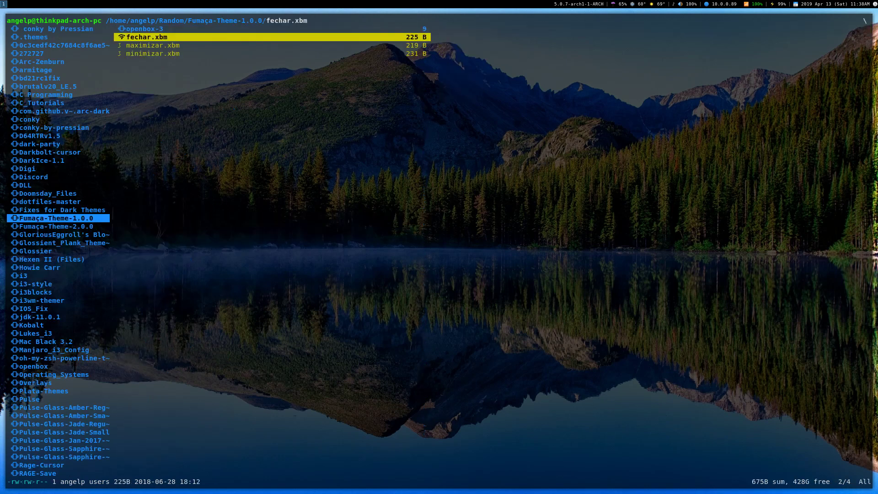
Preview the cat photos inside Pictures/Beerus and step back out to the Pictures listing.
left_click(144, 37)
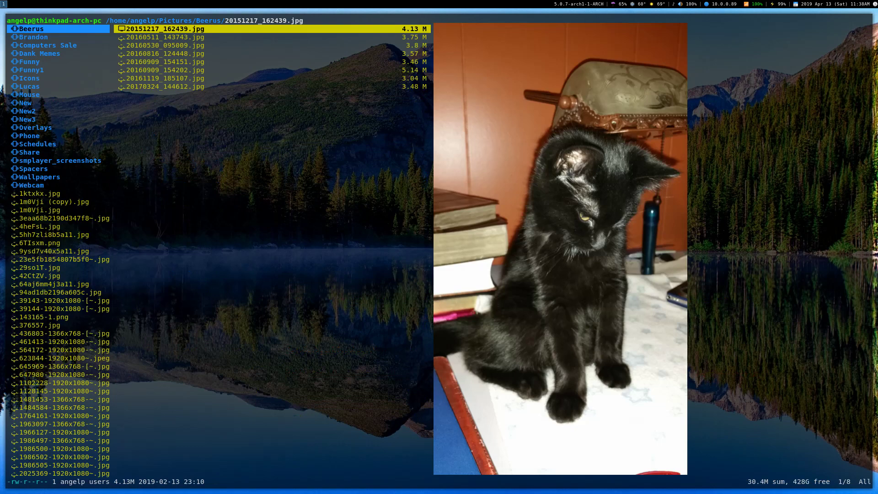
left_click(163, 37)
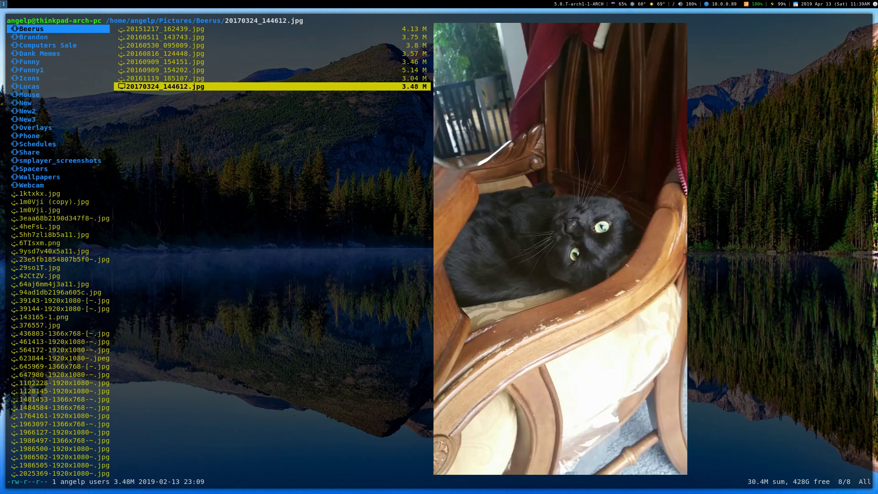
left_click(163, 62)
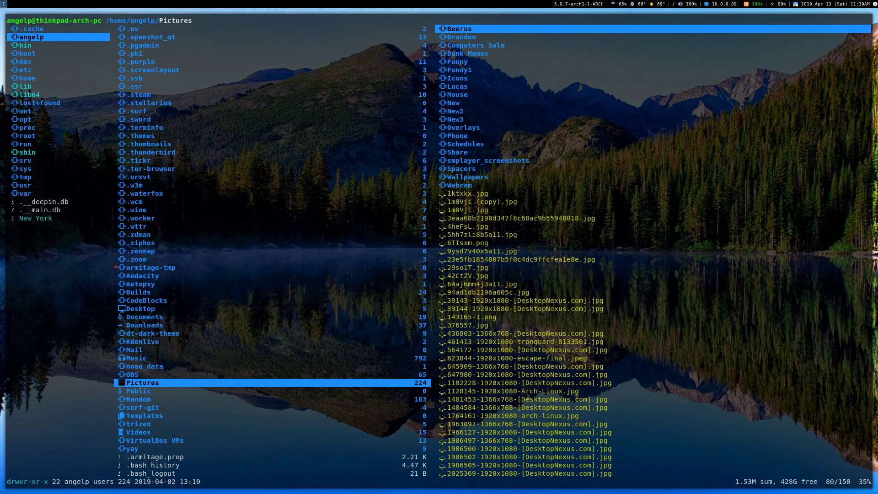
Browse Music into the Ye songs folder, then move to the Documents folder.
left_click(131, 373)
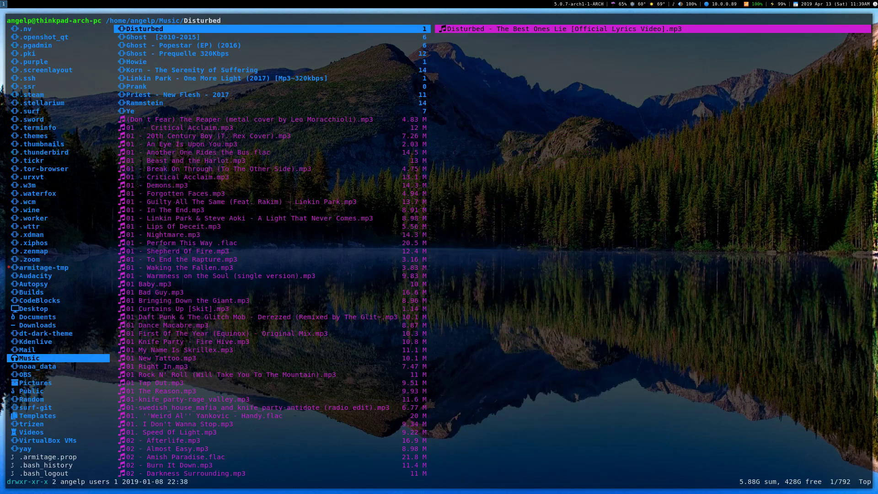
left_click(145, 102)
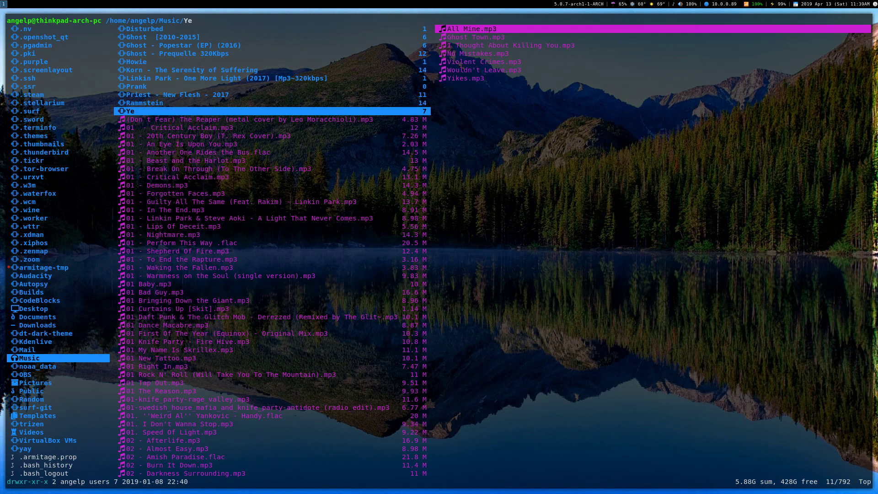
left_click(145, 317)
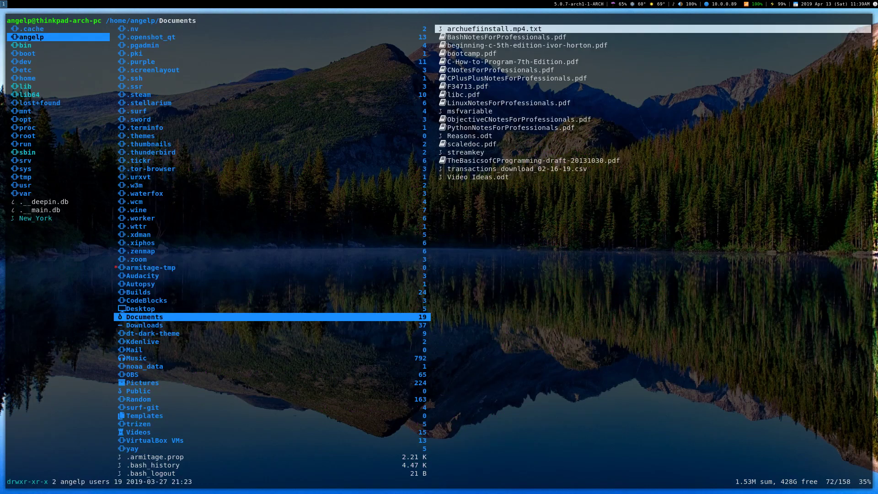
Preview .thunderbird and Kdenlive, then show media details of the first OBS recording.
left_click(151, 152)
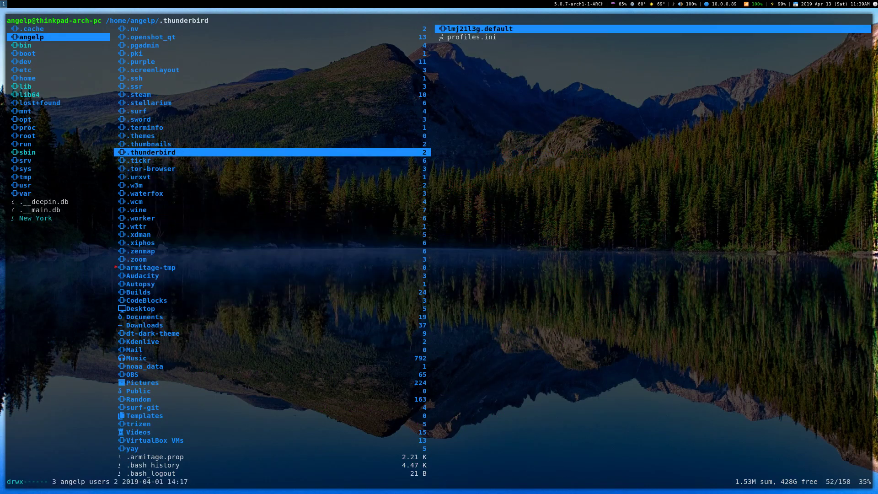
left_click(142, 342)
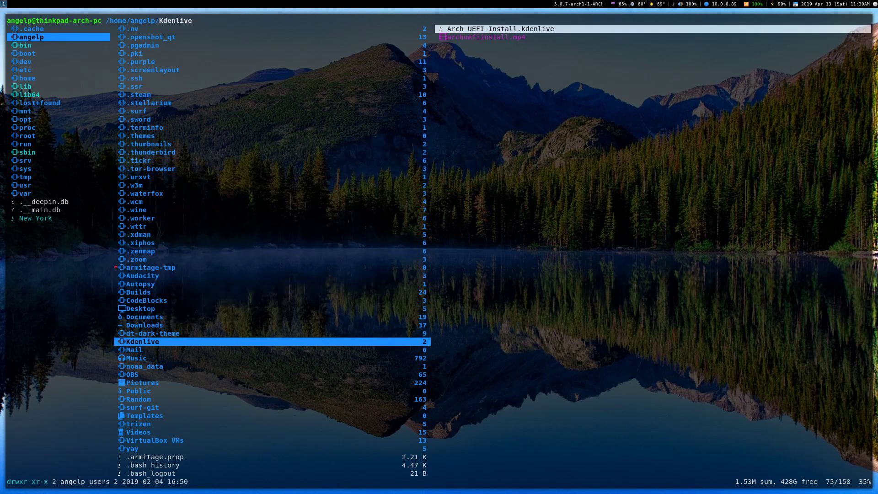
left_click(26, 374)
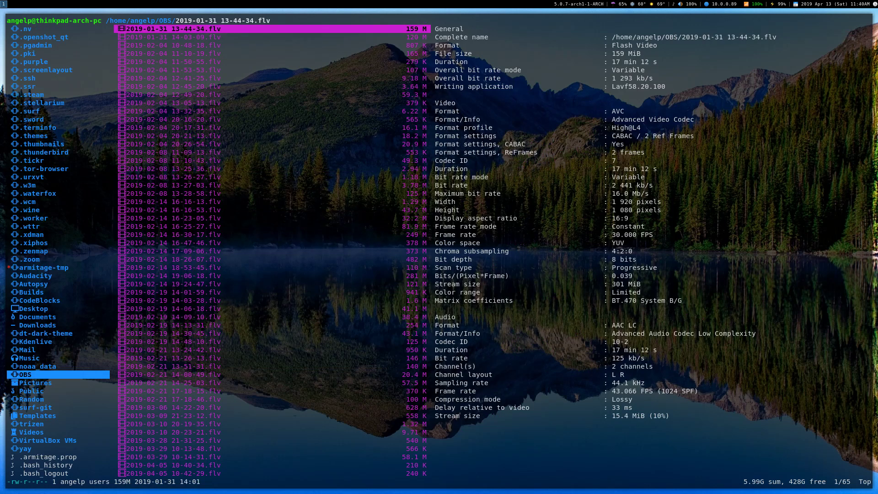
Run :shell cd back to /home/angelp and preview the CodeBlocks and .worker folders.
type(":shell cd")
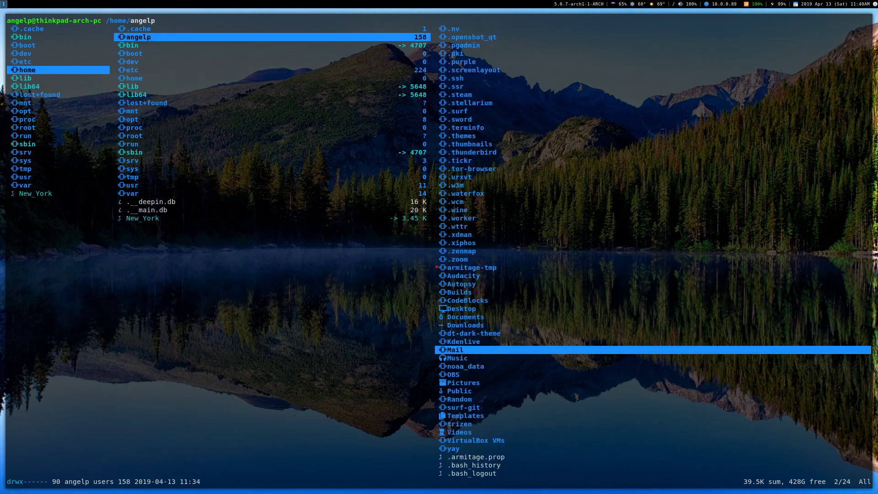
left_click(146, 300)
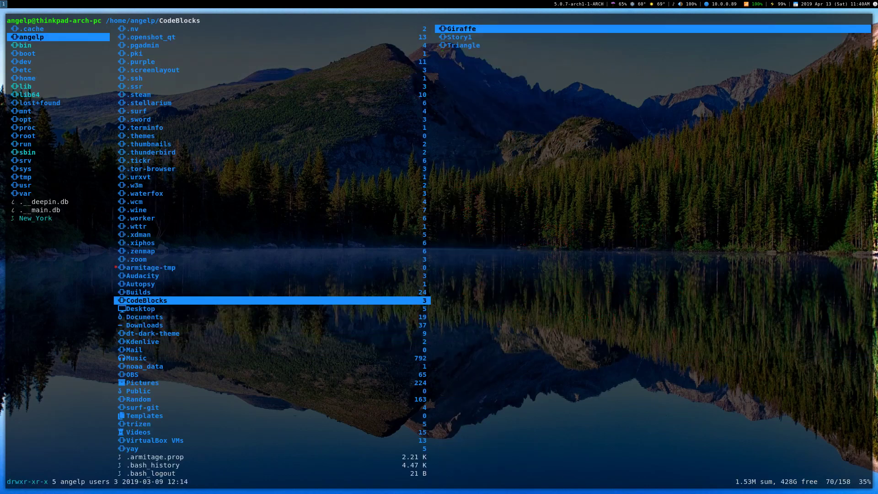
left_click(140, 218)
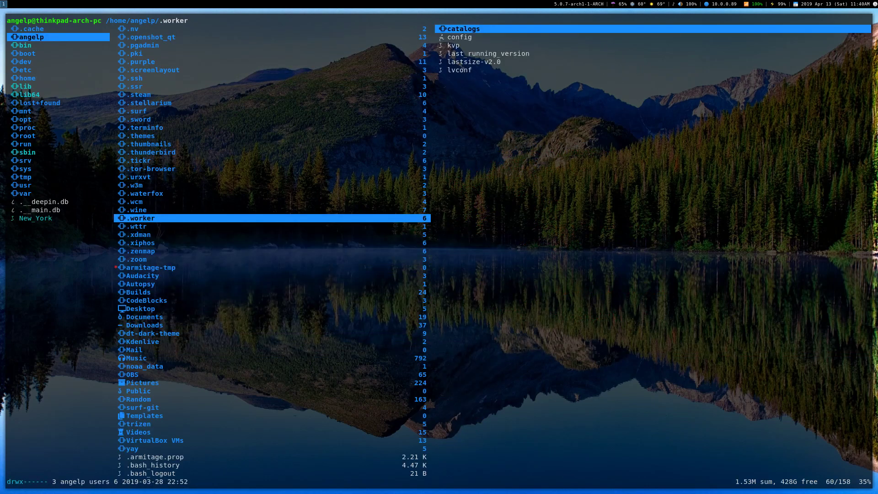